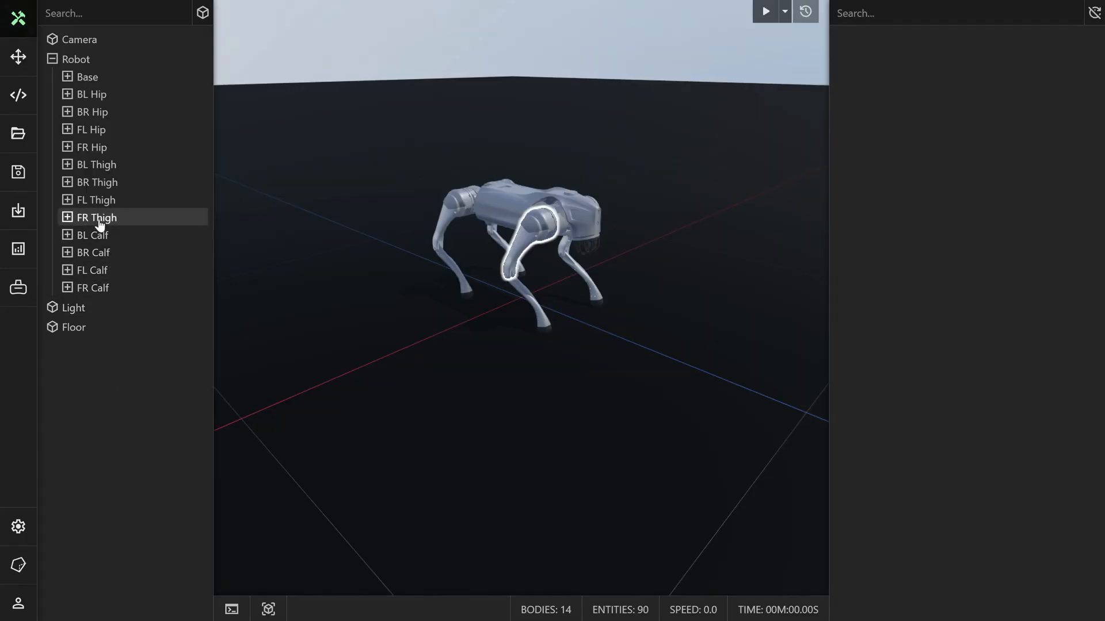
- Inspect the front-right thigh's joint and motor and the robot's base body
click(97, 217)
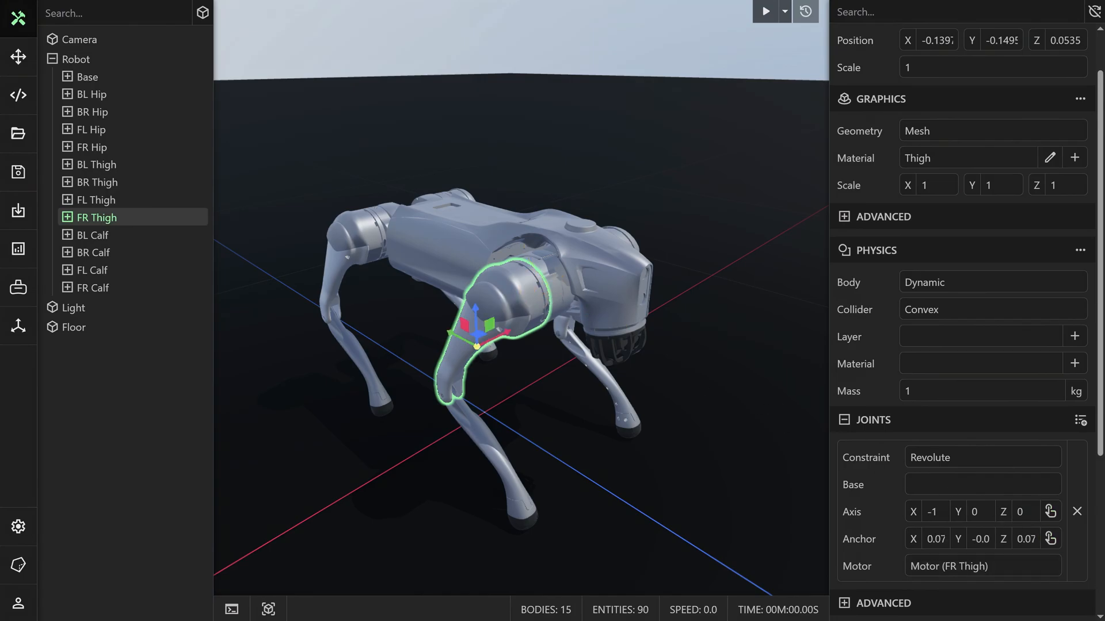
scroll(down, 3)
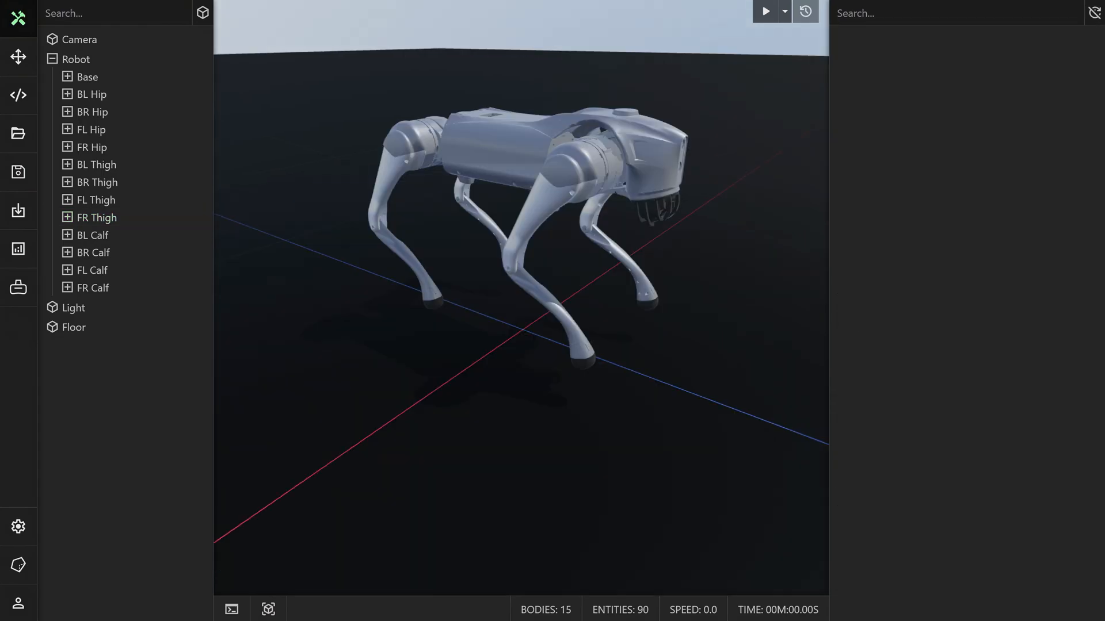
click(87, 76)
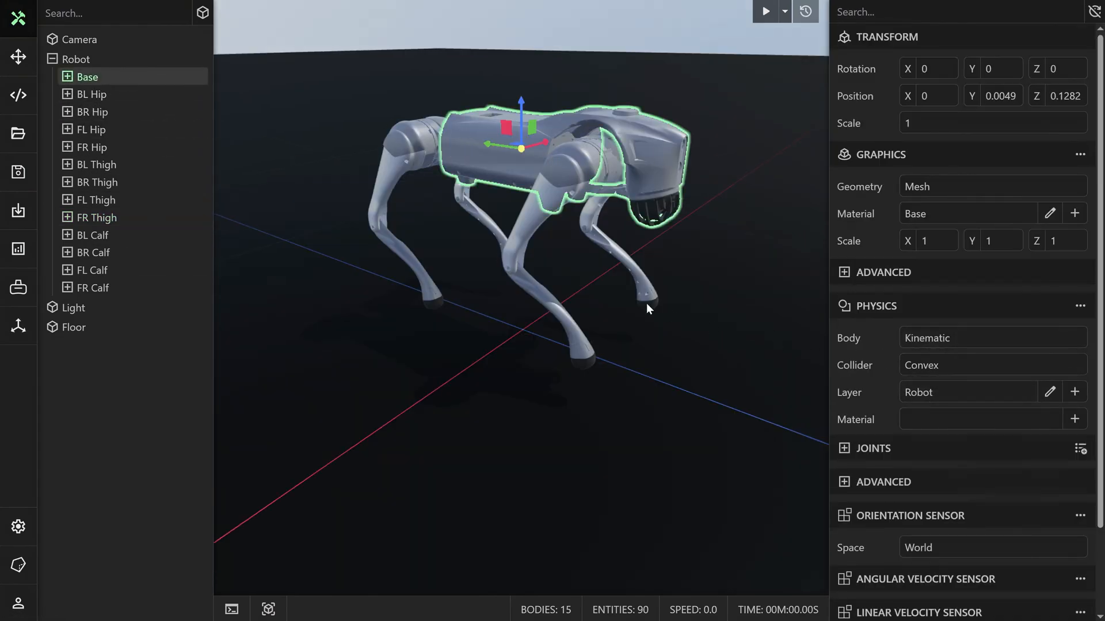
- Start the simulation and set the front-right calf motor target position to 0 degrees
click(765, 12)
text(30)
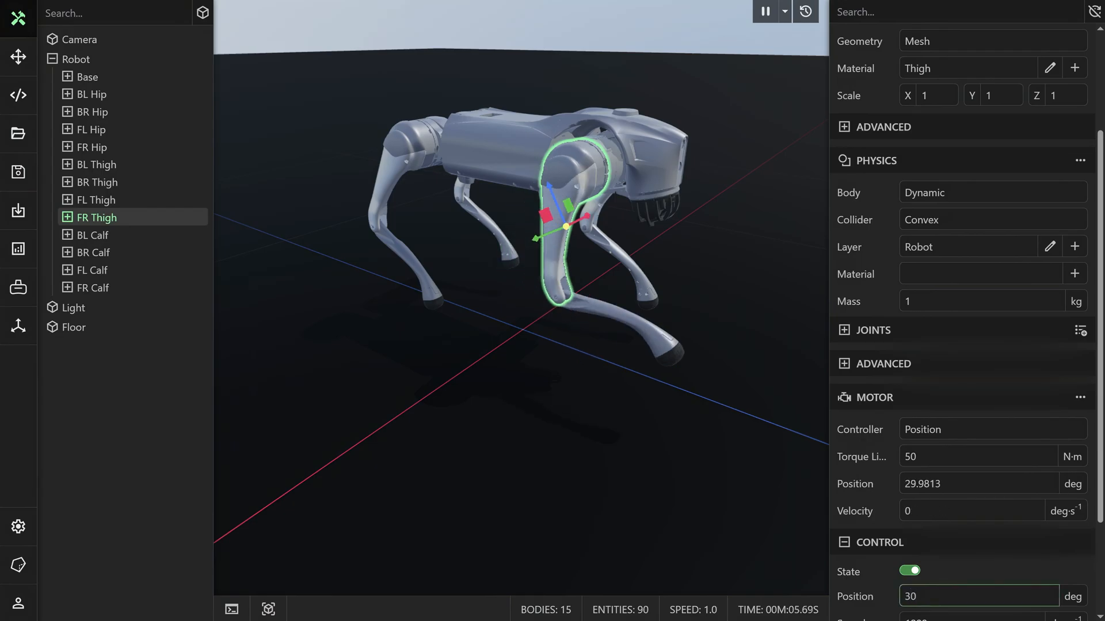
click(507, 271)
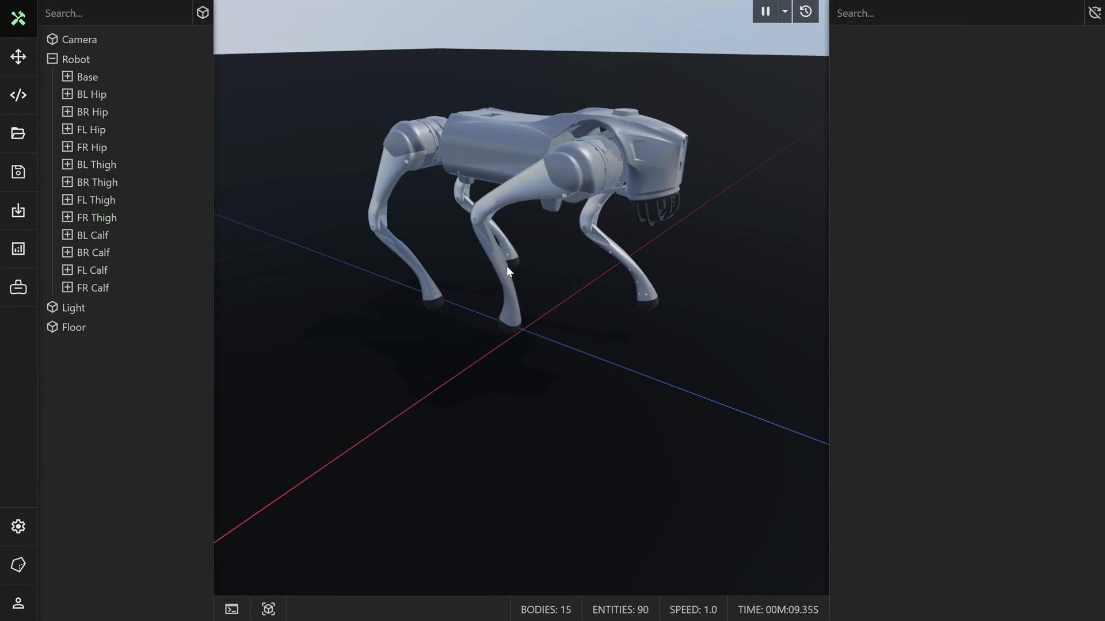
click(92, 287)
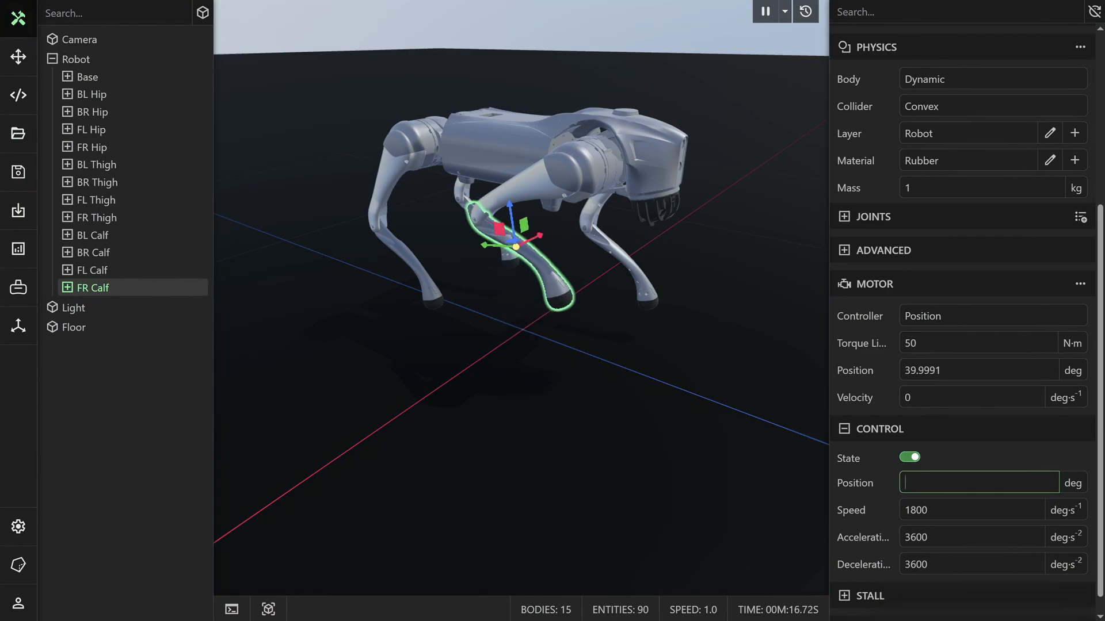
text(0)
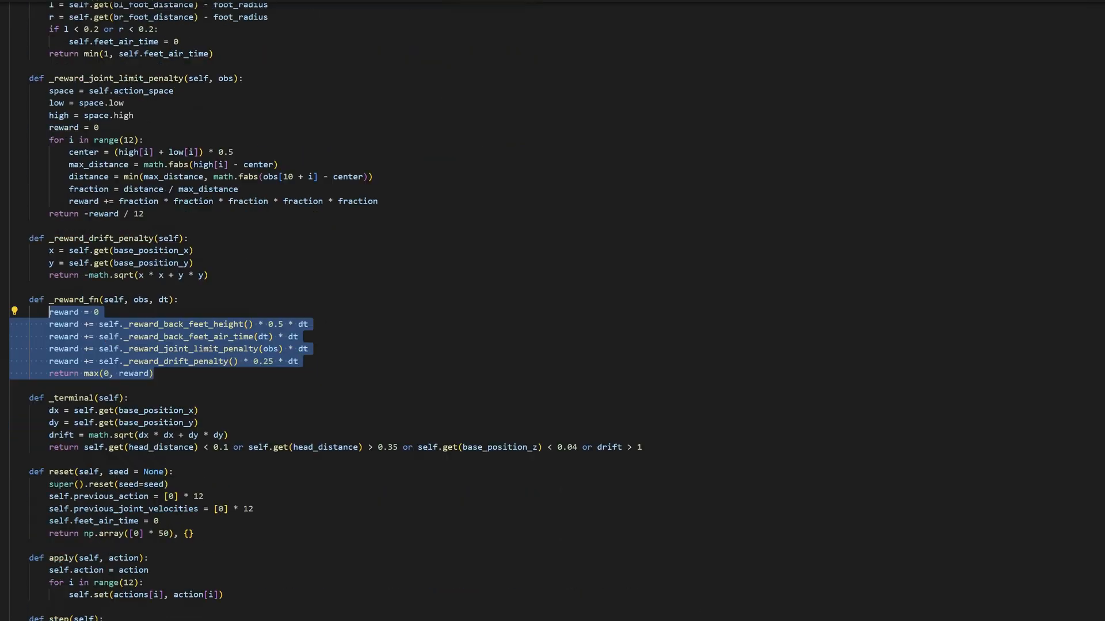
- Scroll the environment script in VS Code to the _reward_fn method
scroll(down, 3)
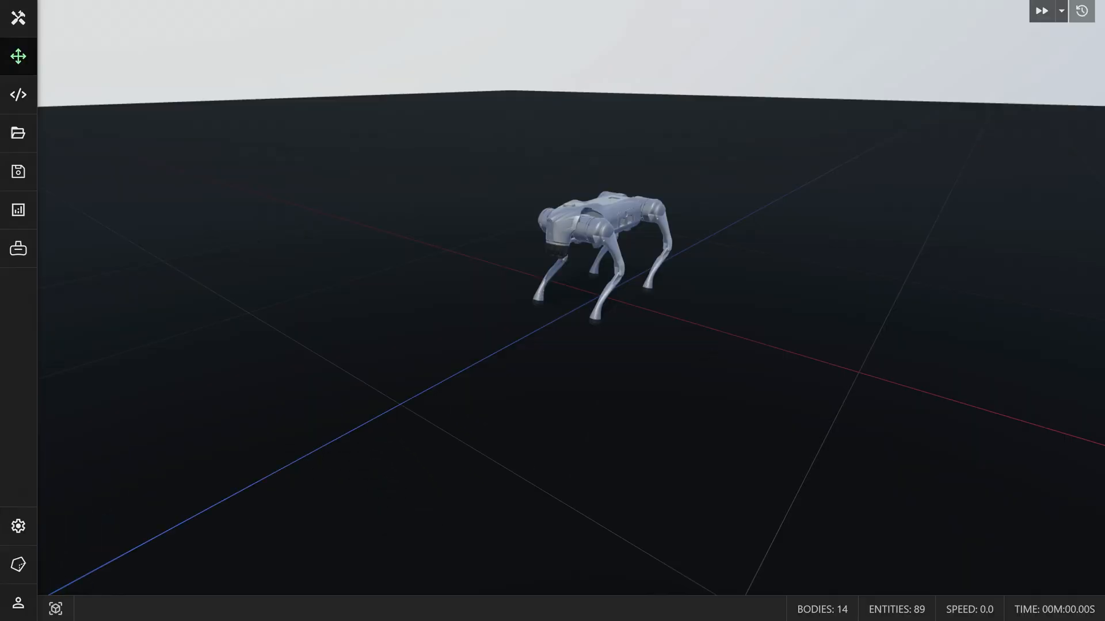
- Press Play so the trained policy tips the quadruped onto its front legs
click(1042, 10)
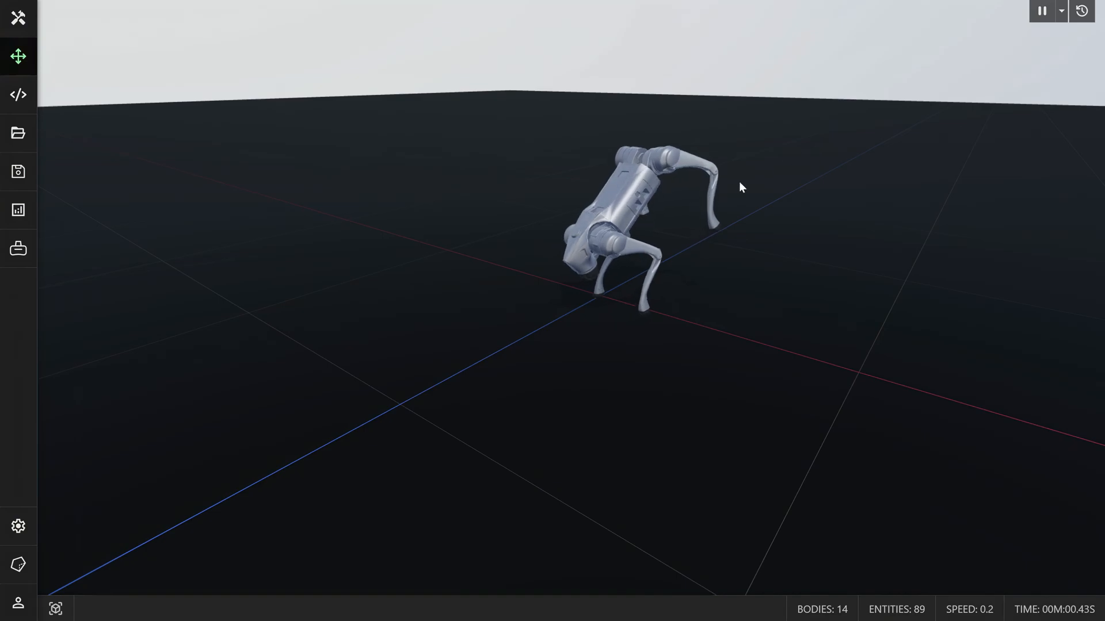